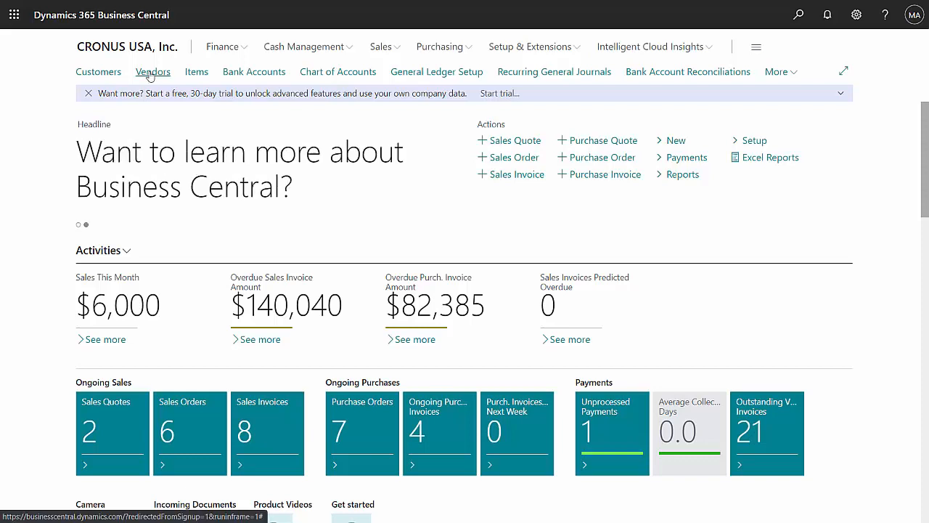
Step: Open the vendor card for 20000 First Up Consultants from the Vendors list
{"action": "left_click", "coordinate": [152, 71]}
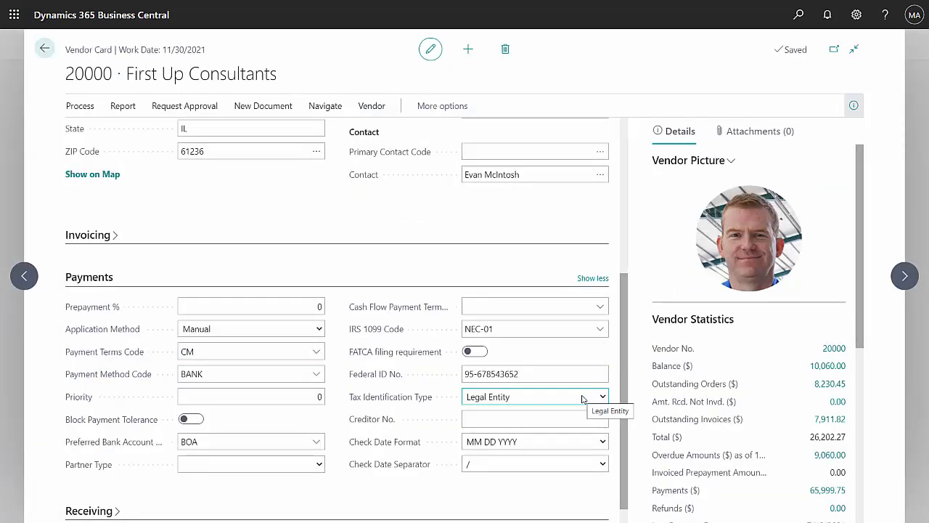
{"action": "mouse_move", "coordinate": [533, 354]}
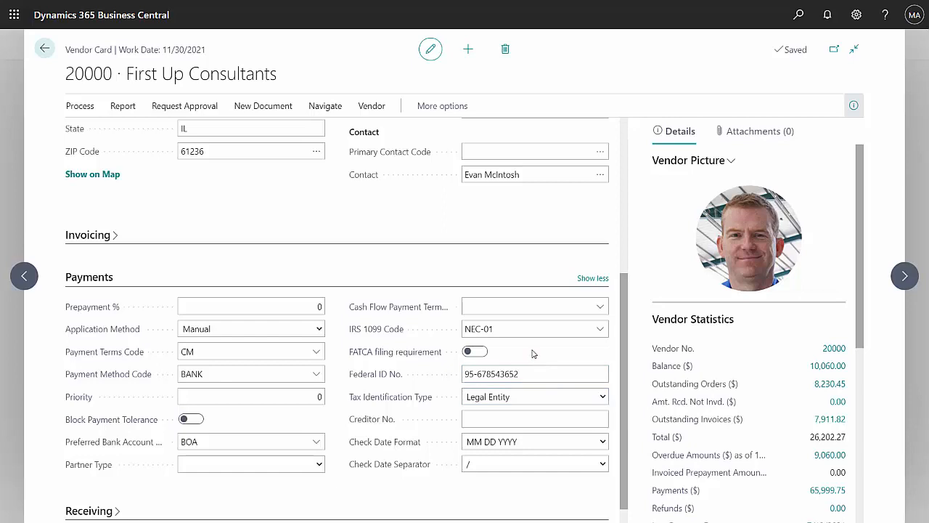
{"action": "left_click", "coordinate": [530, 328]}
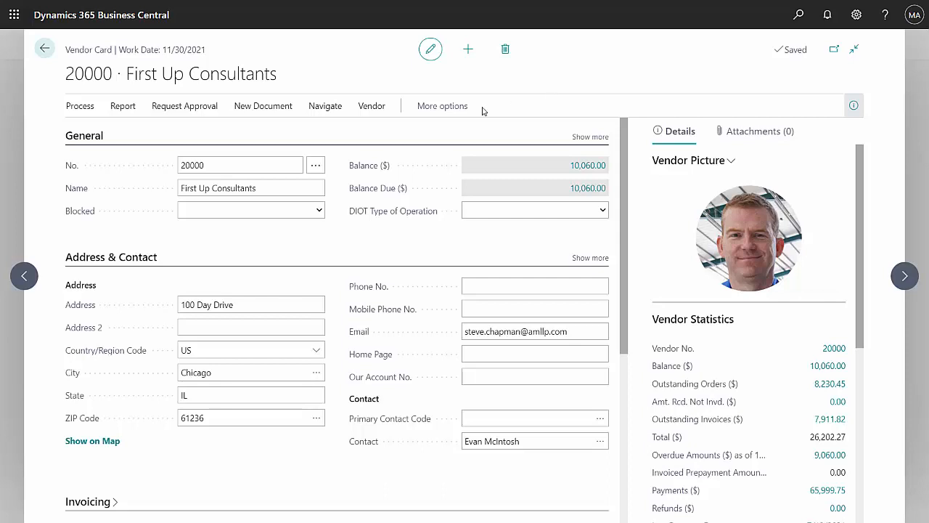
Step: Reach the vendor's related pages and choose 1099 Form Boxes
{"action": "left_click", "coordinate": [441, 104]}
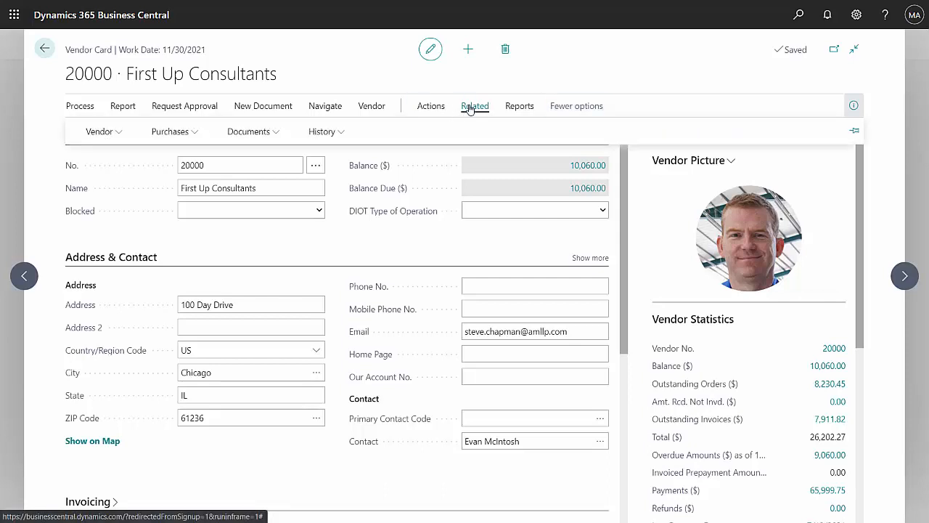
{"action": "left_click", "coordinate": [322, 131]}
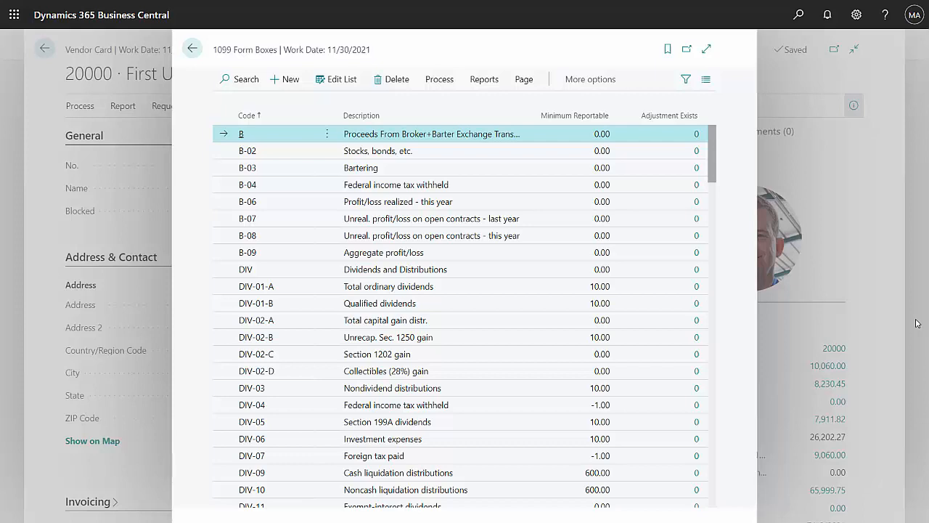
{"action": "mouse_move", "coordinate": [522, 354]}
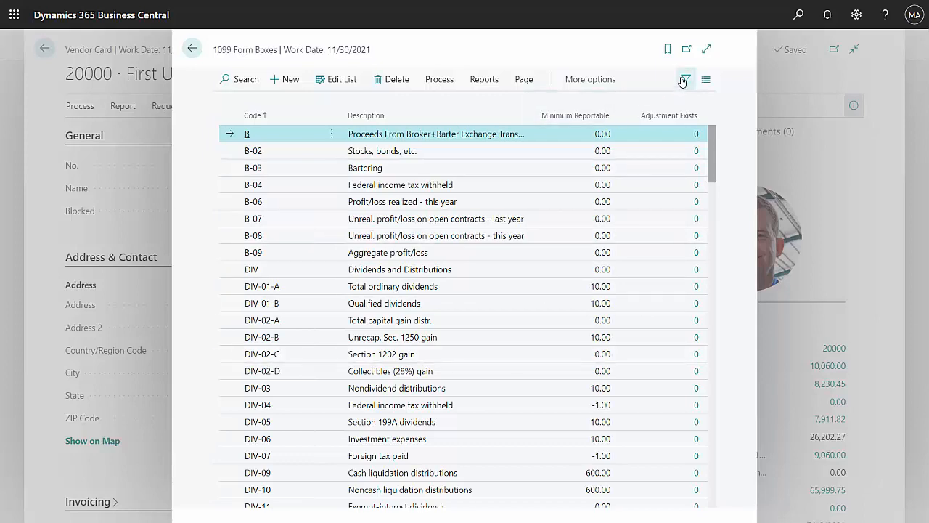
Step: Apply the NEC view so only NEC-01 Nonemployee compensation remains listed
{"action": "left_click", "coordinate": [685, 79]}
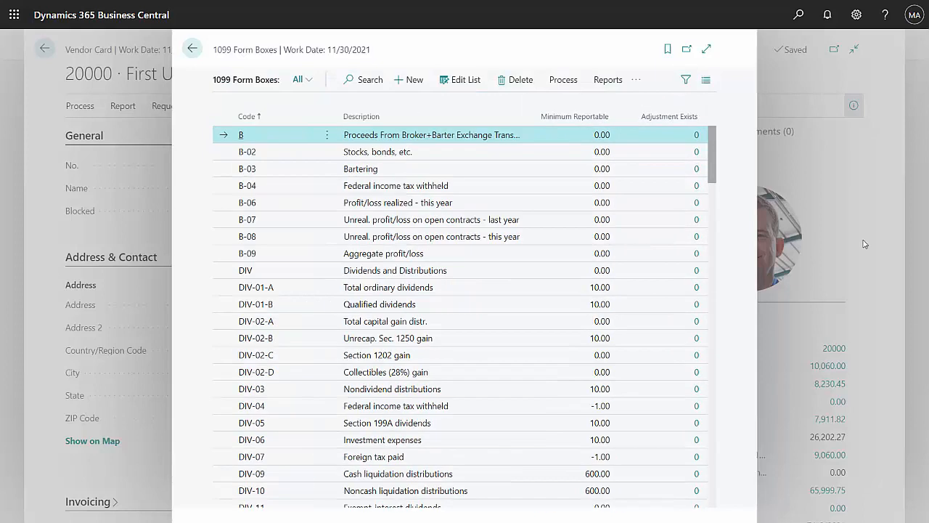
{"action": "left_click", "coordinate": [685, 80]}
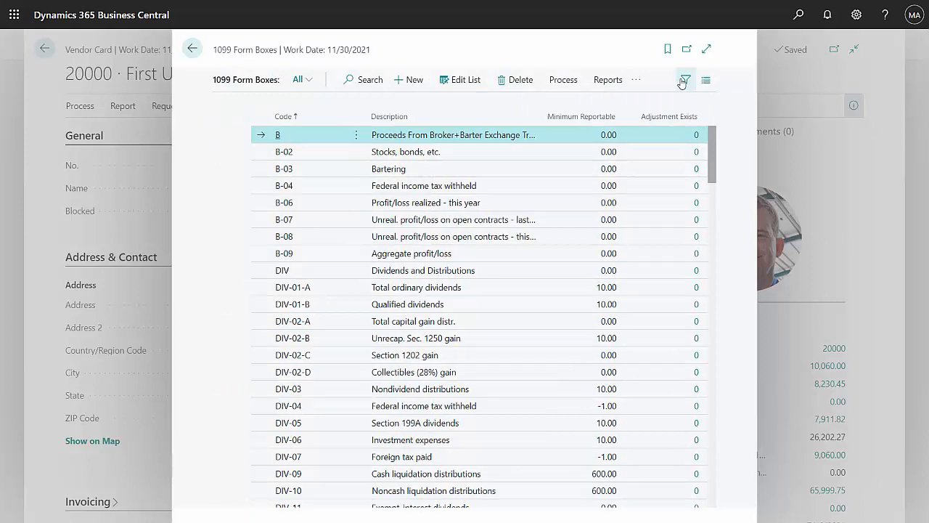
{"action": "left_click", "coordinate": [685, 80]}
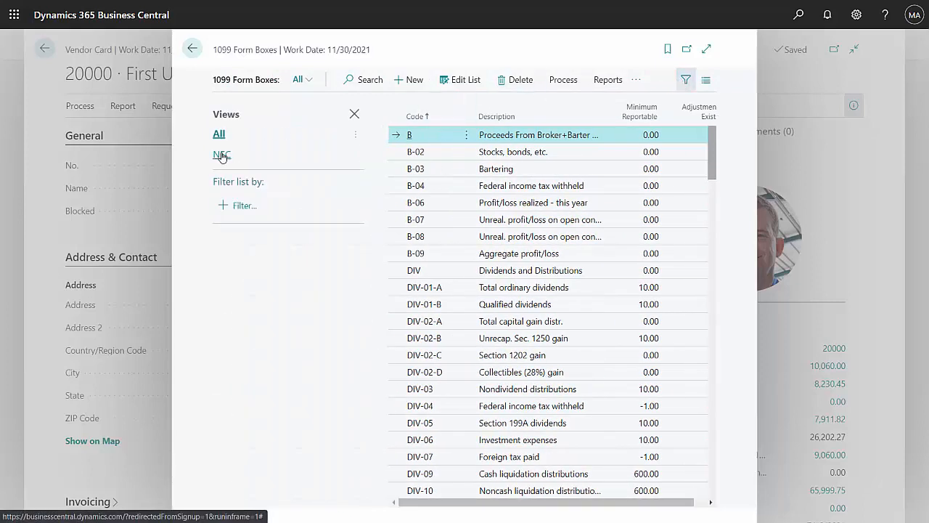
{"action": "left_click", "coordinate": [222, 154]}
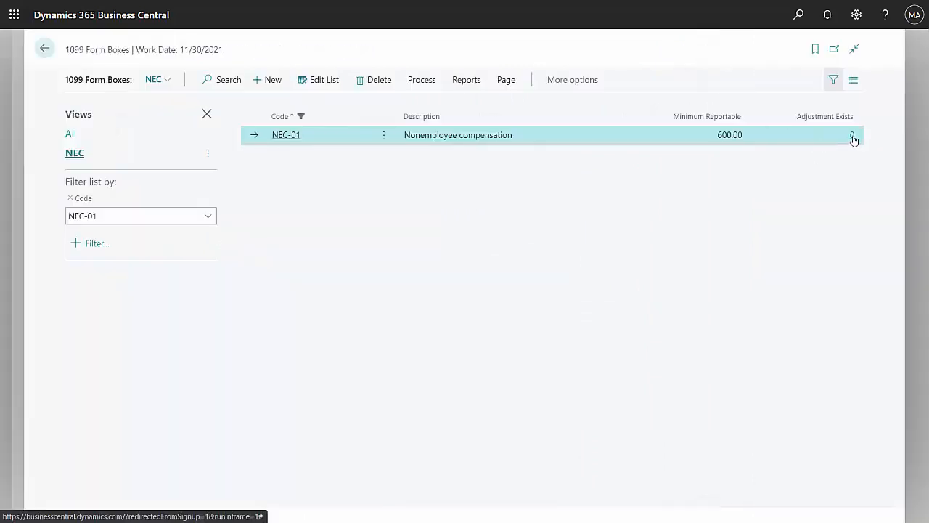
Step: Create a new NEC-01 adjustment for vendor 20000, year 2021, amount 500
{"action": "left_click", "coordinate": [852, 134]}
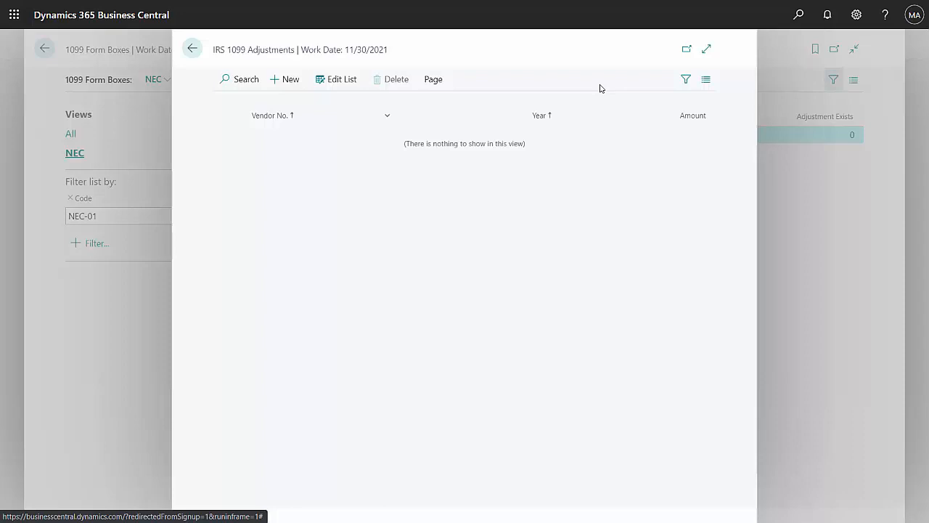
{"action": "left_click", "coordinate": [290, 78]}
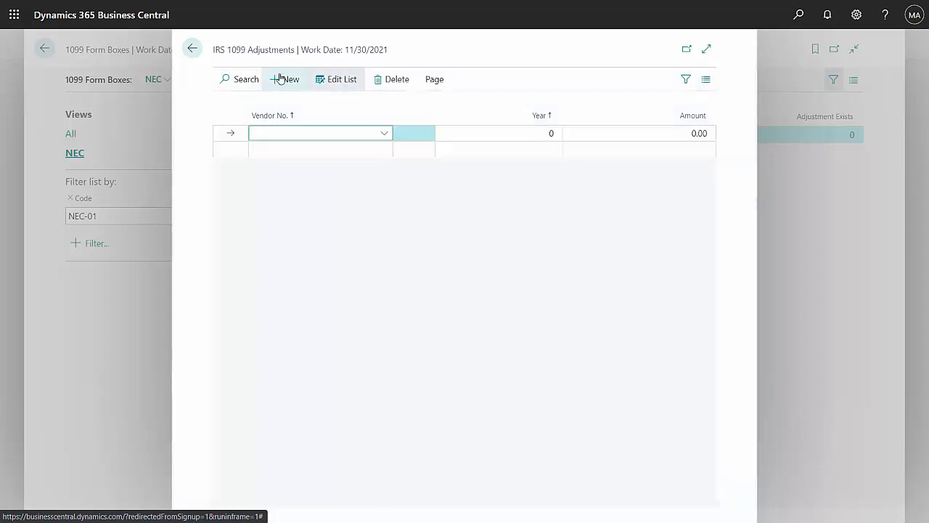
{"action": "left_click", "coordinate": [383, 133]}
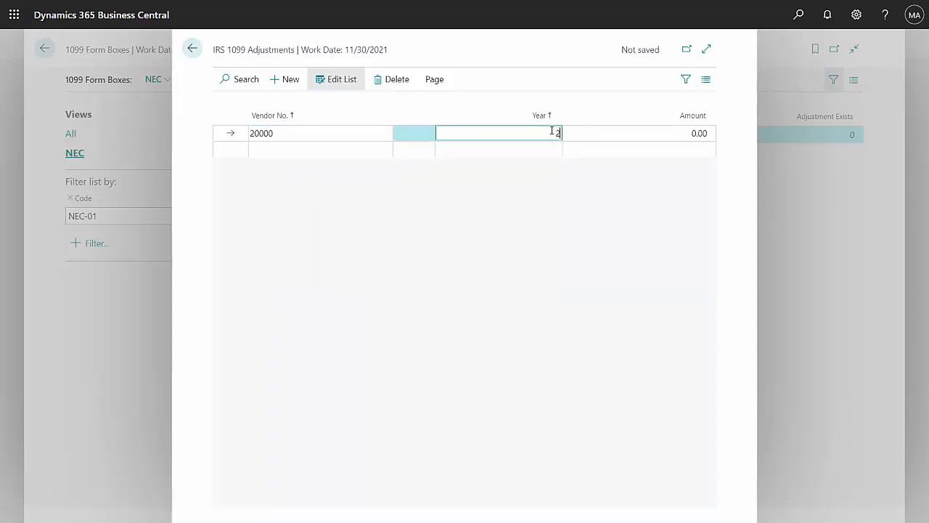
{"action": "type", "text": "2021"}
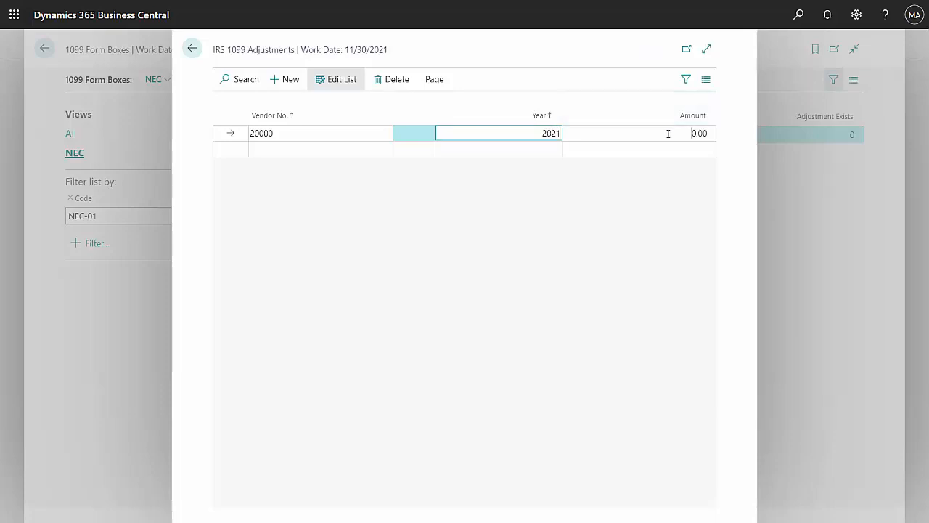
{"action": "type", "text": "500"}
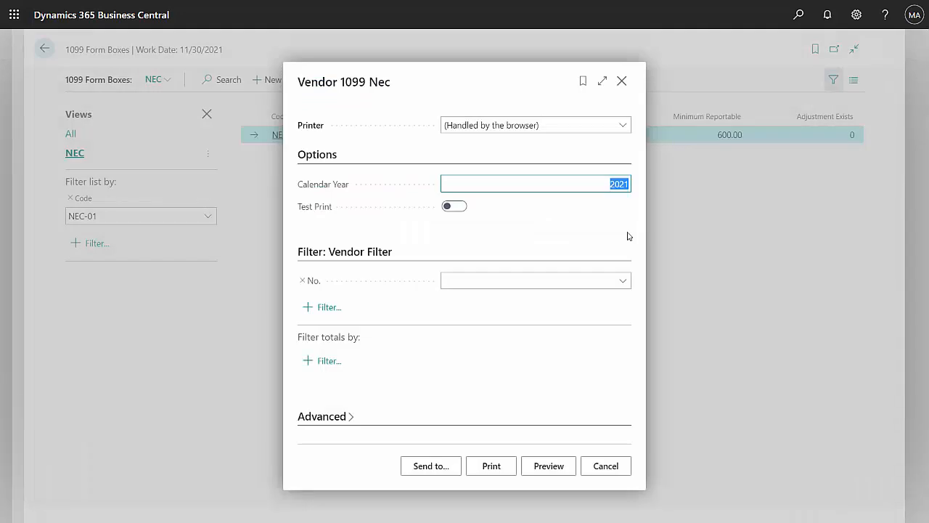
{"action": "mouse_move", "coordinate": [622, 238]}
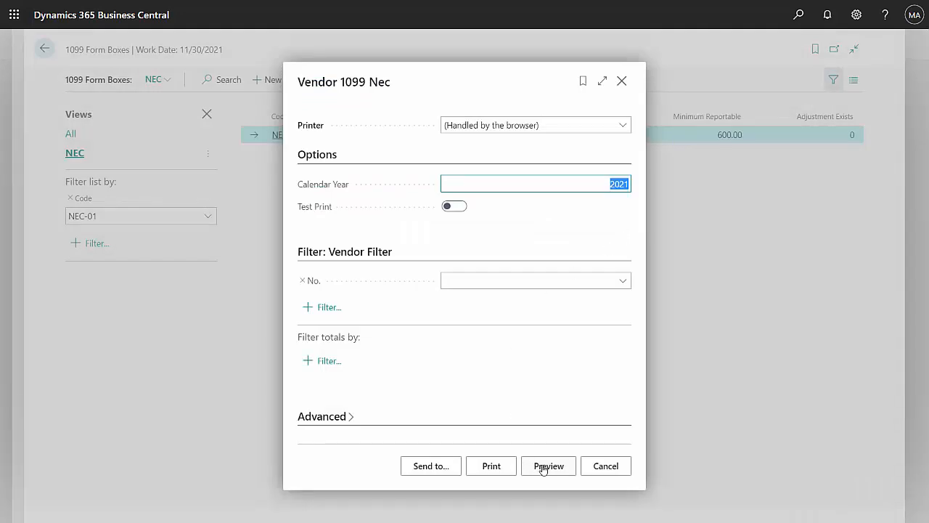
Step: Preview the Vendor 1099 NEC report for 2021 showing First Up Consultants at 4400.00
{"action": "left_click", "coordinate": [549, 465]}
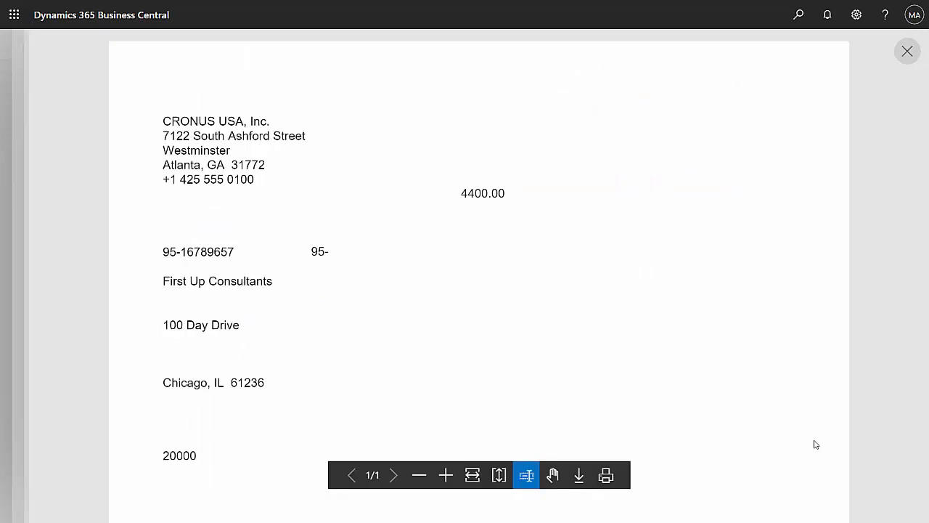